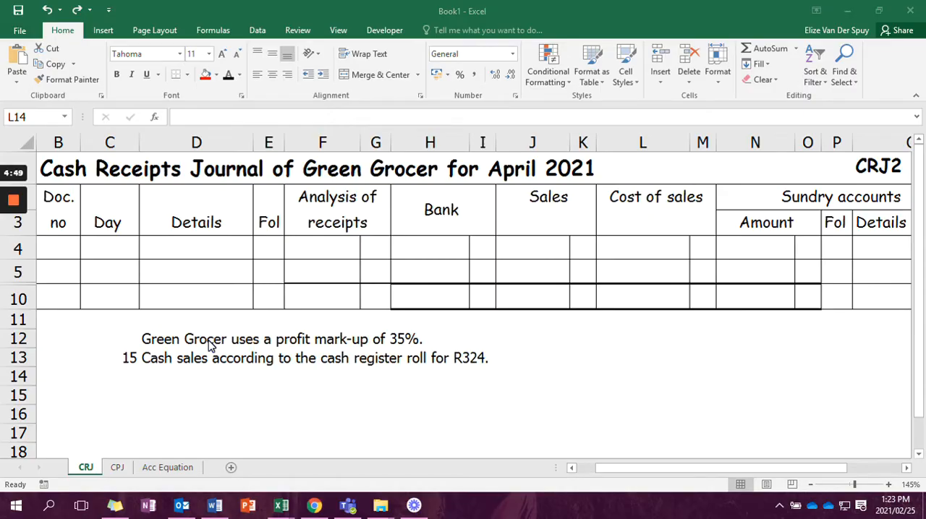
mouse_move(248, 347)
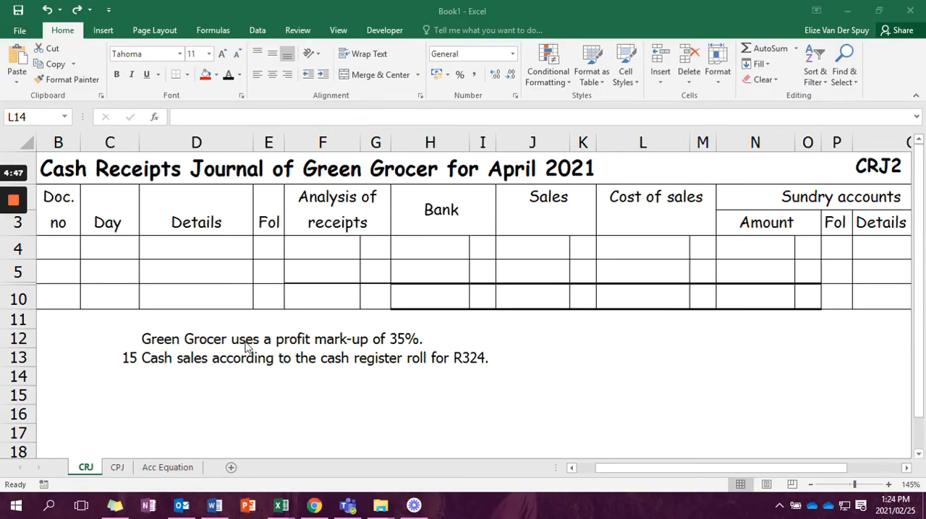
mouse_move(422, 348)
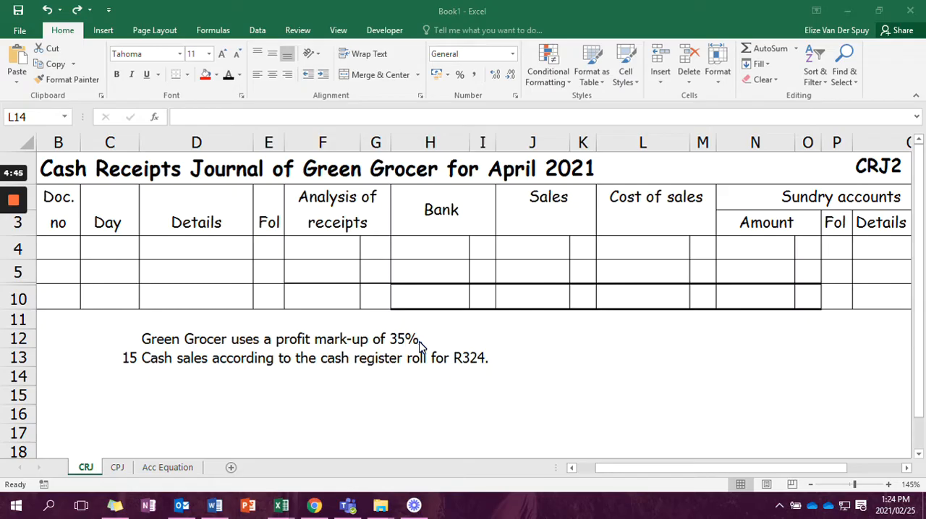
Step: Add a red 100% markup line beneath the Cost of sales heading
left_click(642, 376)
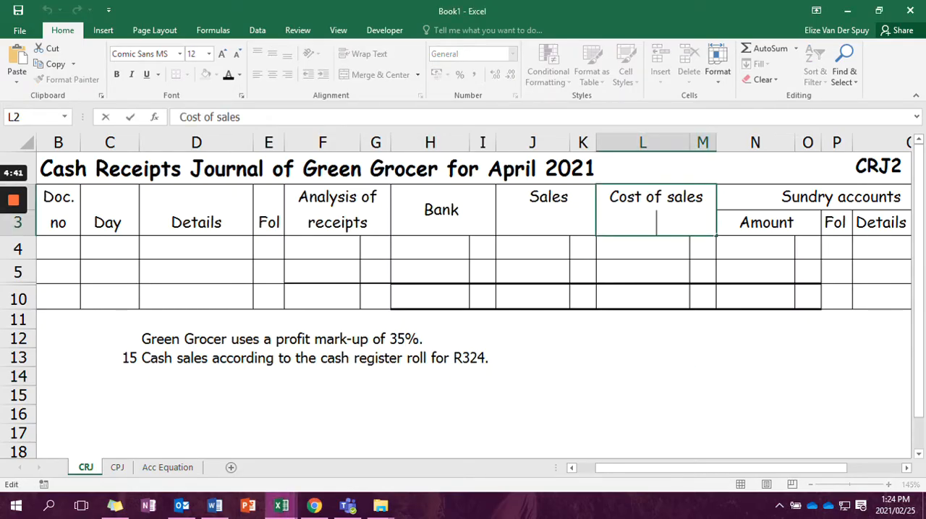
type("100%")
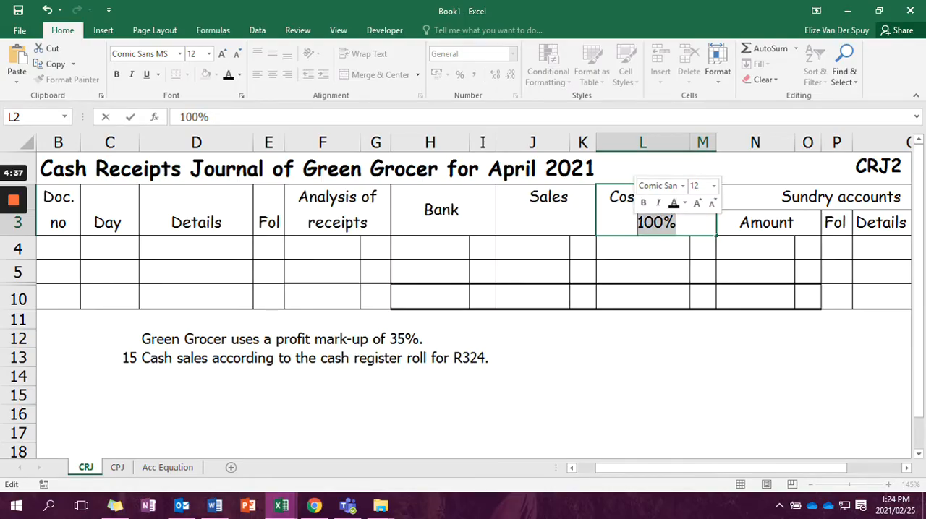
left_click(681, 202)
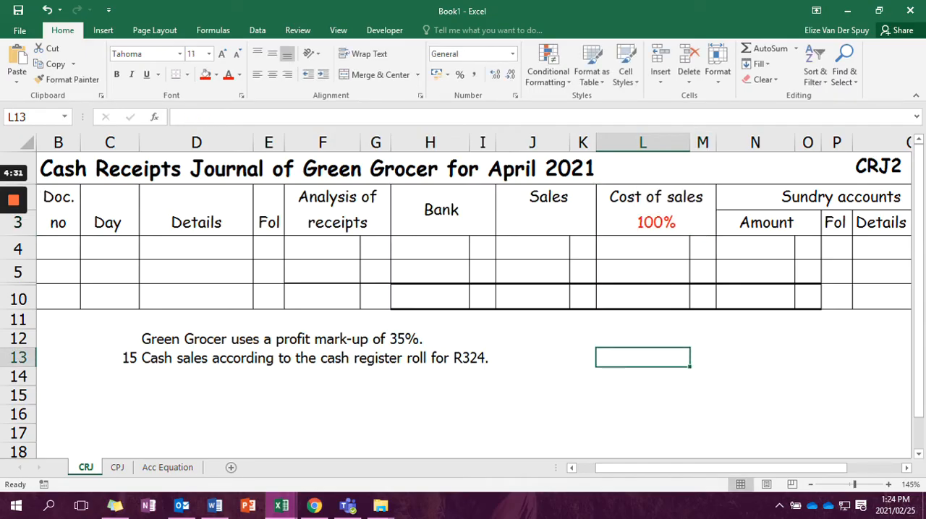
Step: Add a 135% markup beneath the Sales heading
double_click(547, 209)
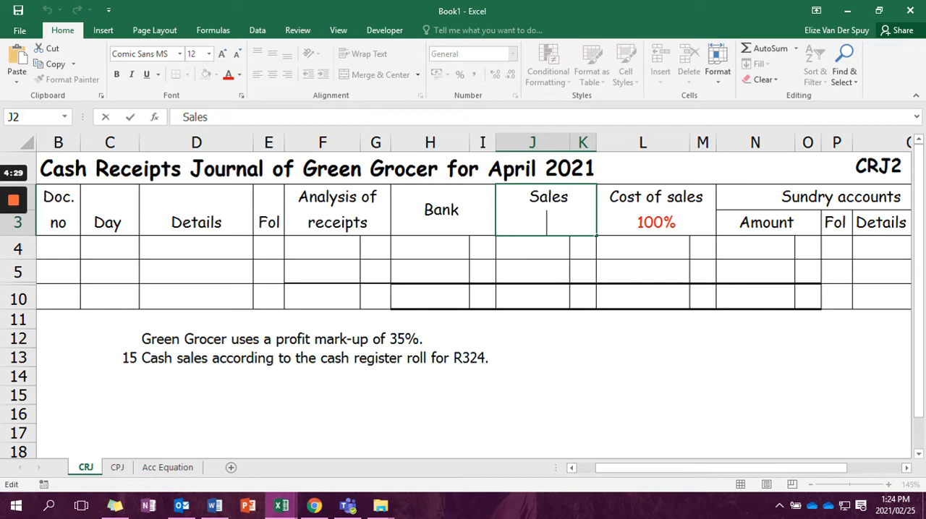
type("135%")
left_click(196, 248)
type("Sales")
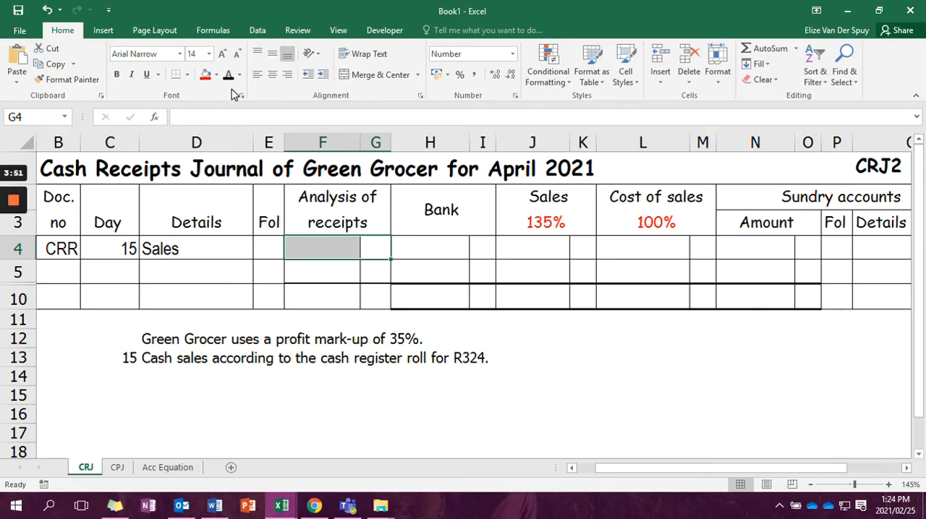
Step: Enter 324 under Analysis of receipts and apply a cell border
type("324")
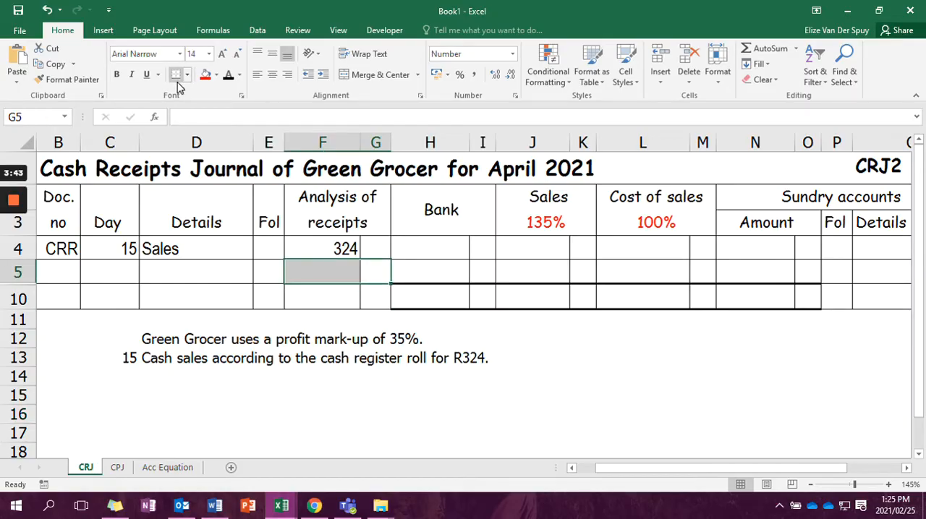
left_click(186, 75)
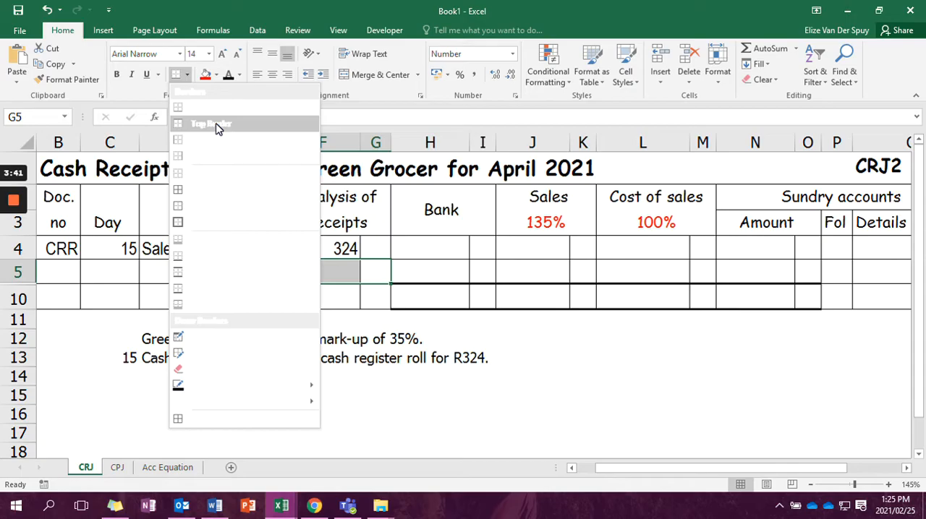
left_click(582, 395)
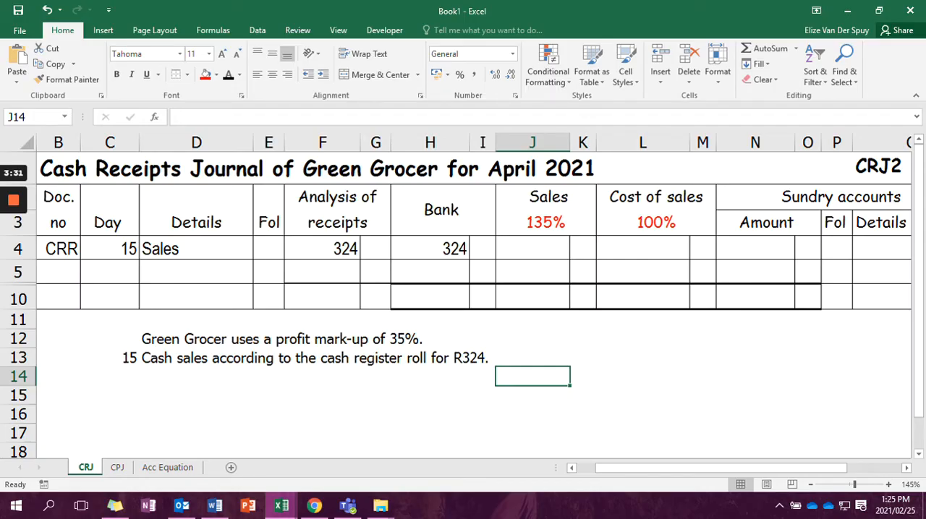
Step: Enter 324 in the Sales column of row 4, moving to Cost of sales
left_click(582, 258)
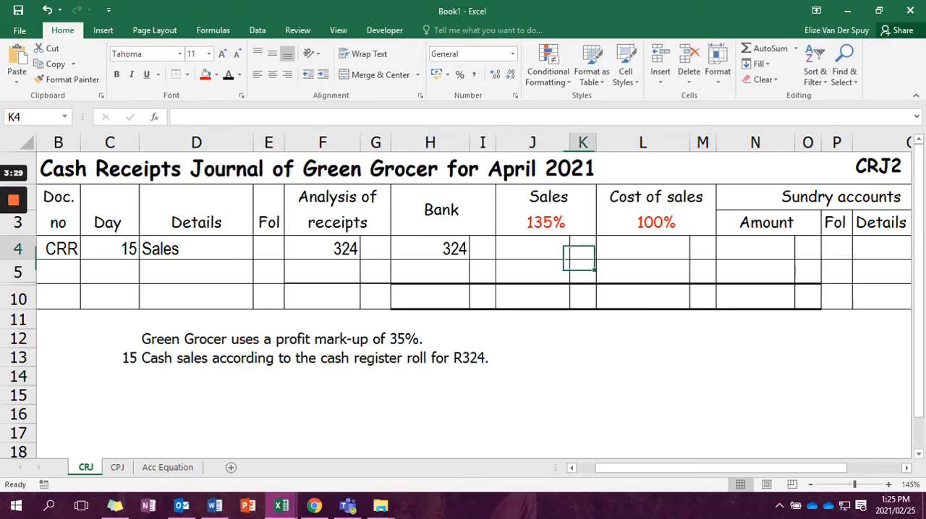
type("324")
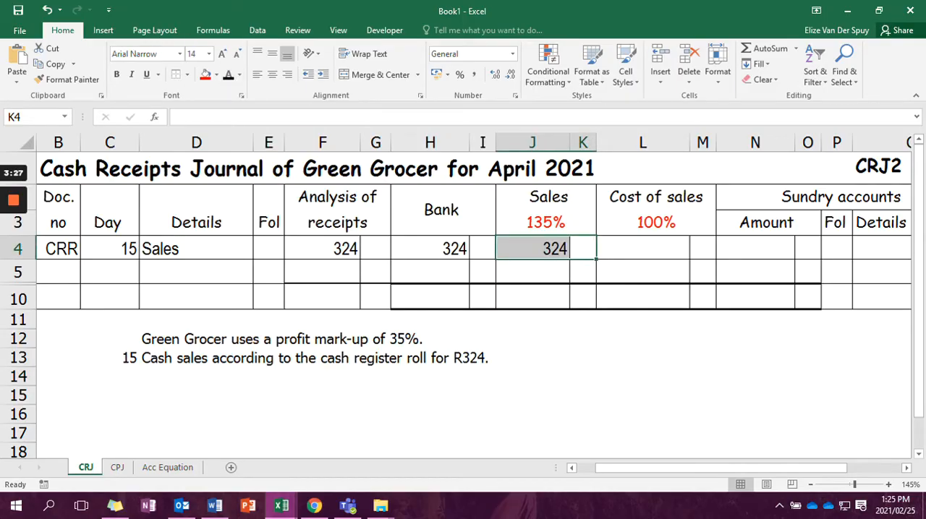
left_click(582, 357)
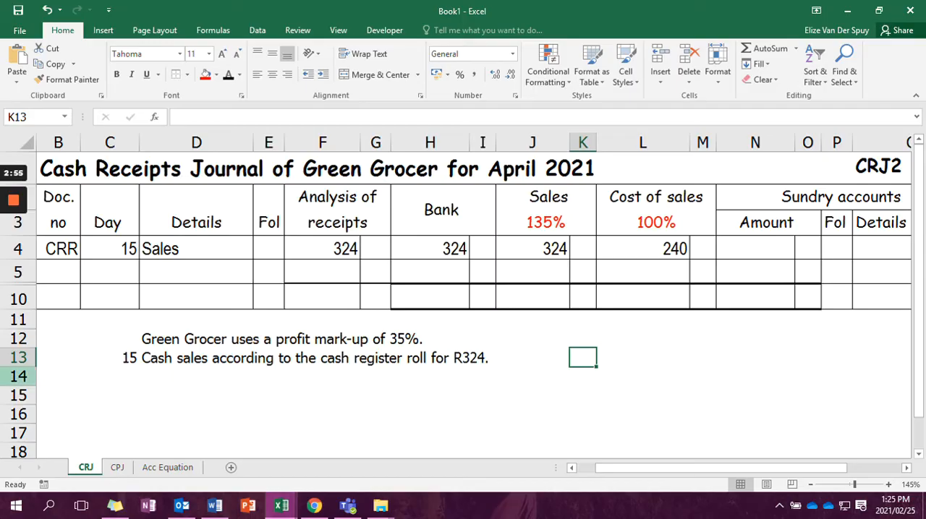
Step: On Acc Equation, debit Bank with assets +324 in row 6
left_click(167, 468)
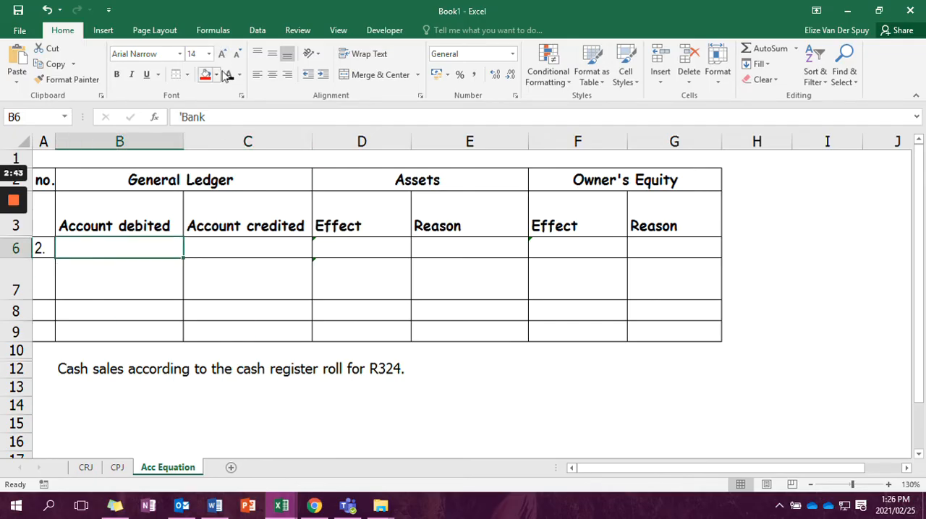
type("Bank")
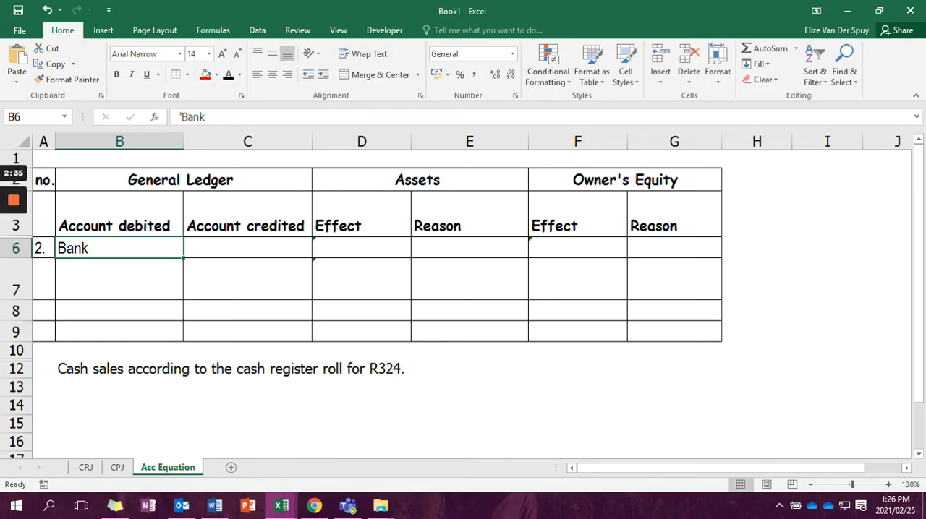
type("+ 324")
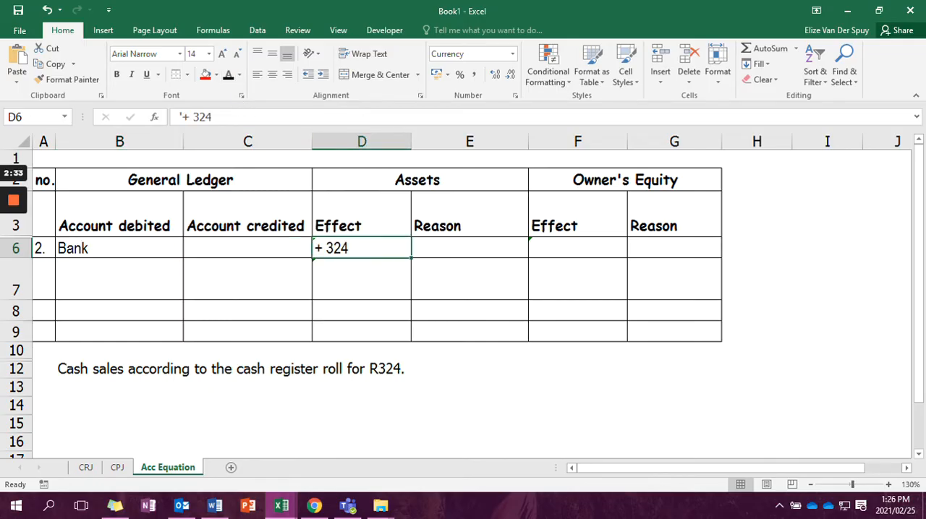
left_click(469, 248)
type("Cash increase")
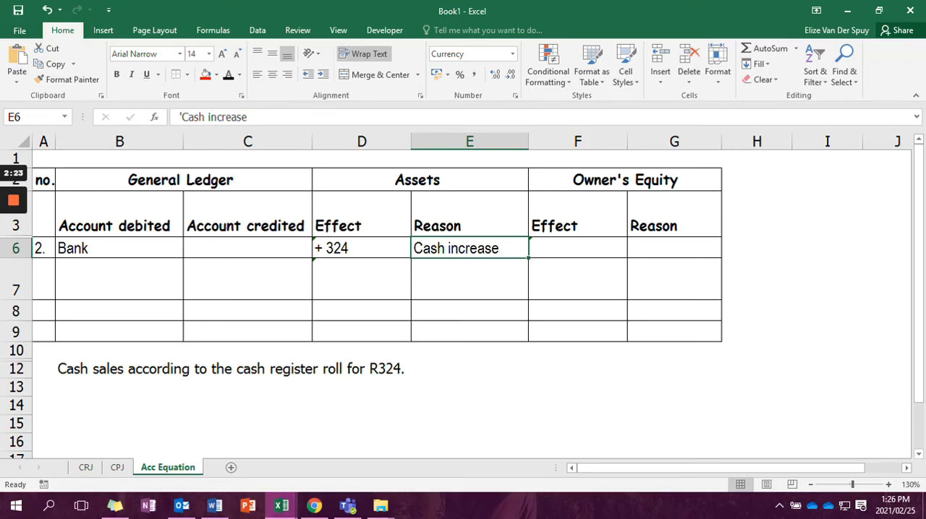
Step: Enter Sales as the account credited in row 6
left_click(248, 247)
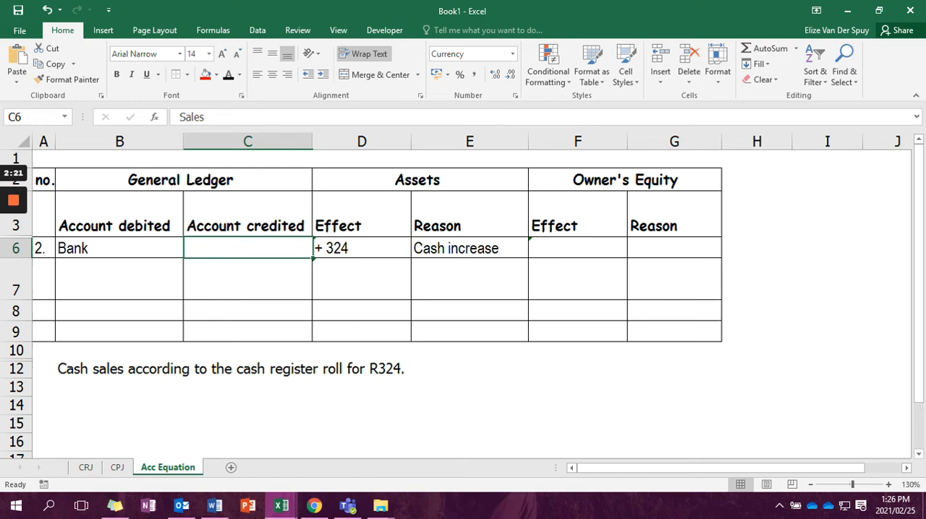
type("Sales")
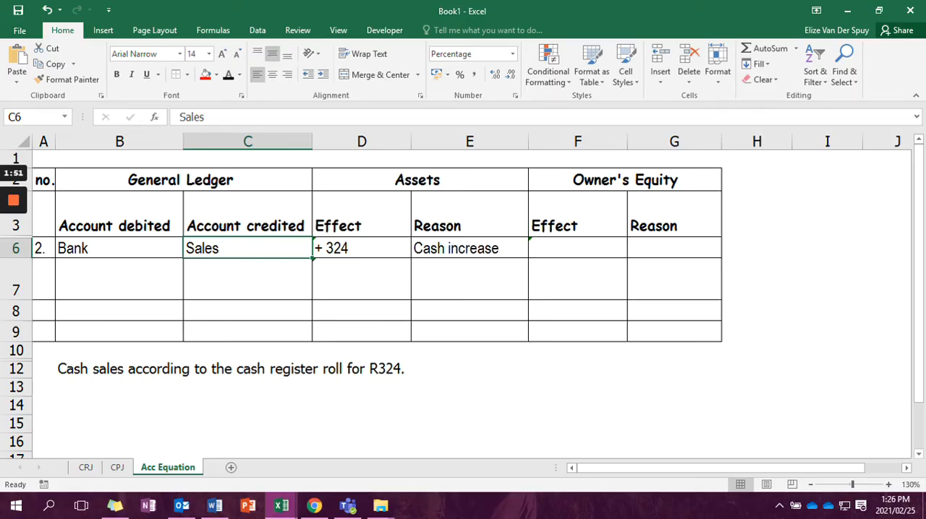
left_click(247, 278)
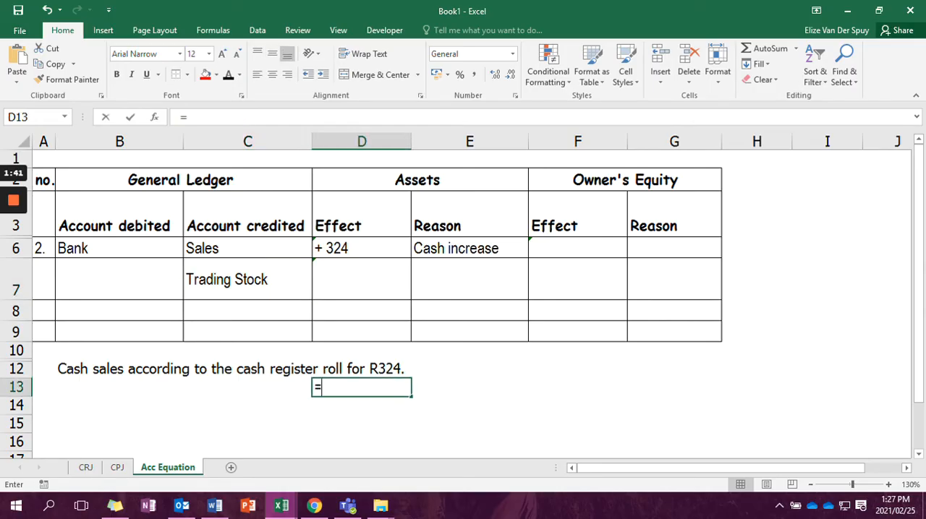
Step: Complete the 240 cost formula and enter assets -240 in row 7
type("32")
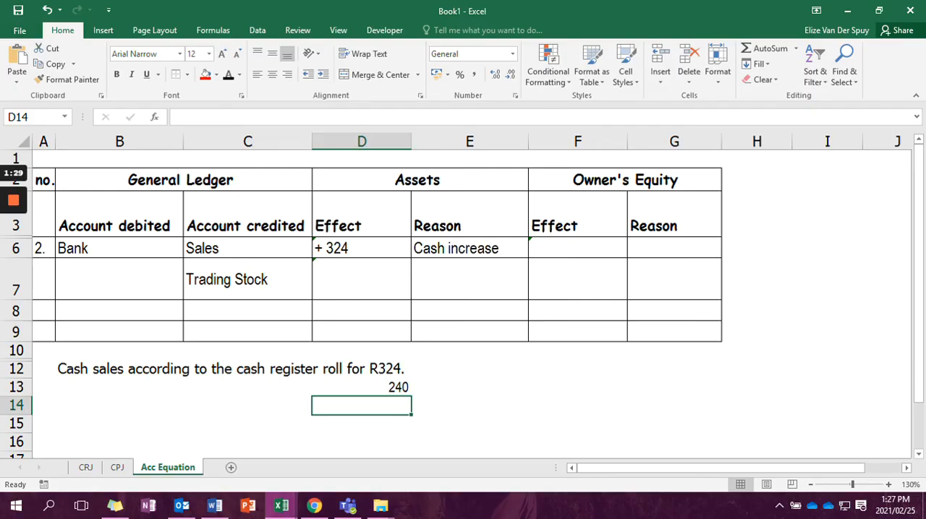
type("- 240")
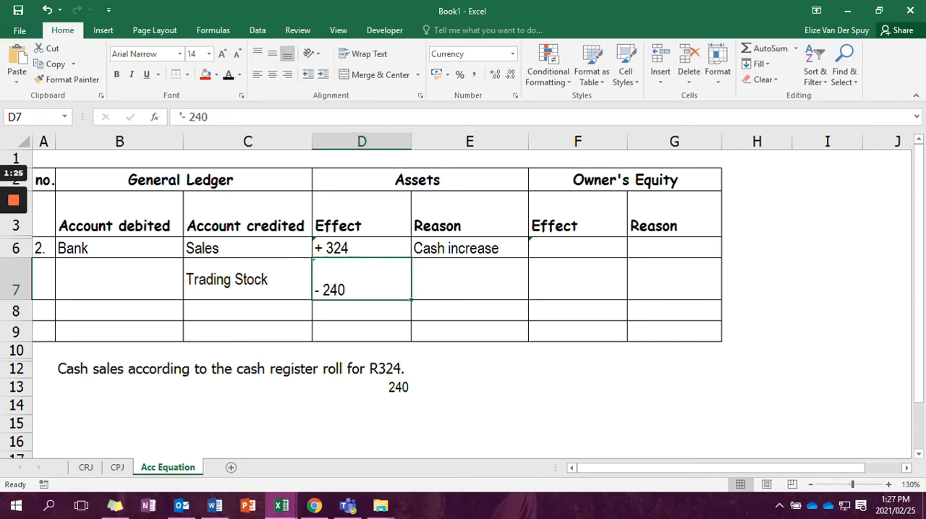
left_click(469, 279)
type("'Trading stock decreased")
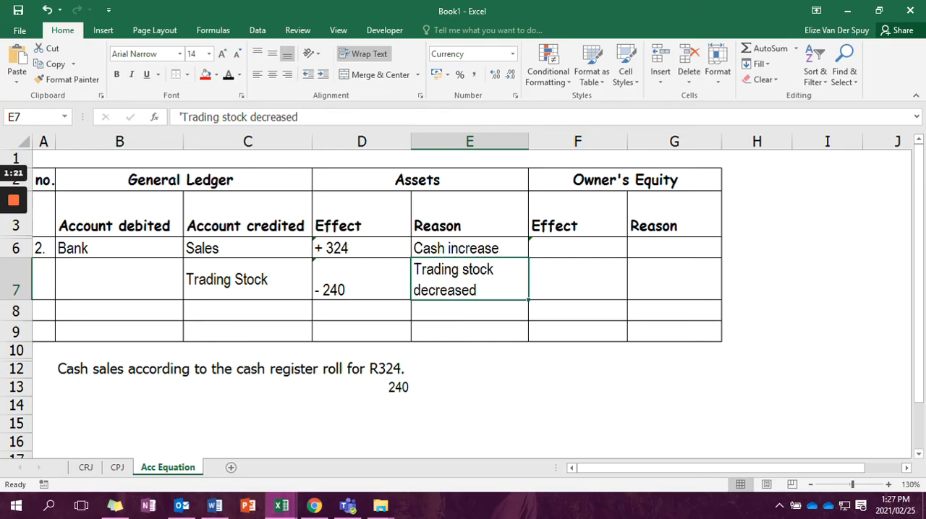
left_click(469, 387)
type("Cost of Sales")
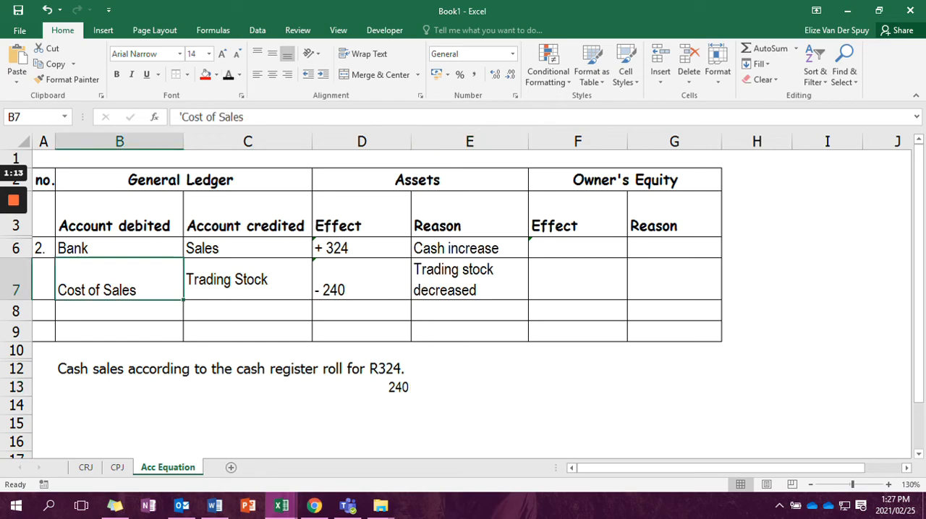
left_click(119, 350)
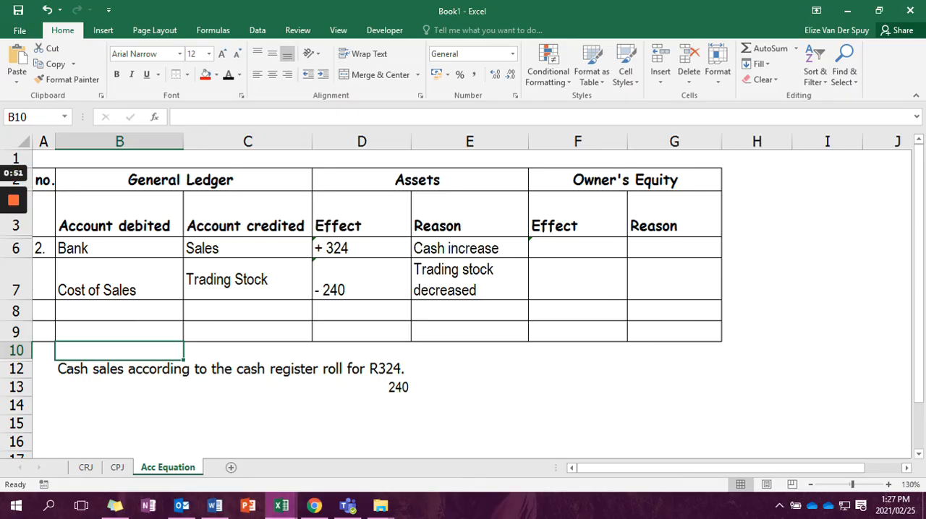
type("+ 84")
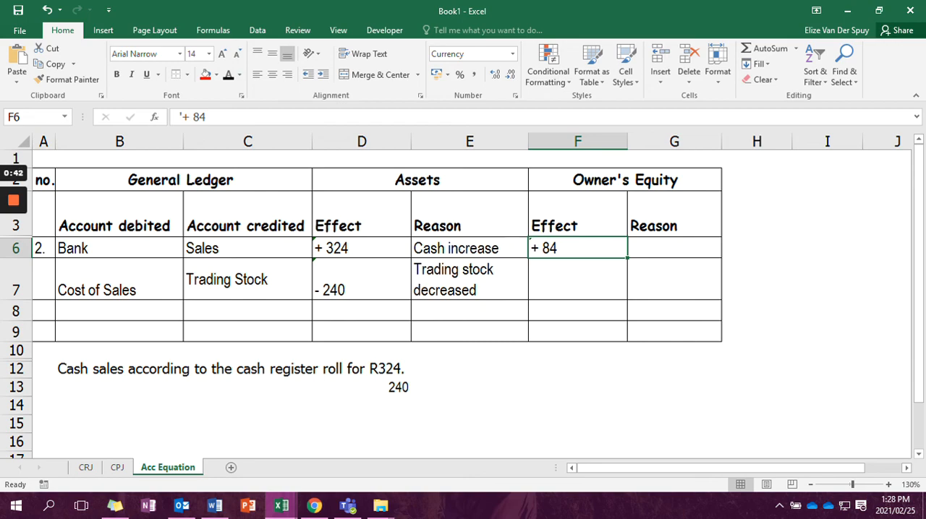
Step: Enter 'Profit earned' as the owner's equity reason beside +84
type("Profit earned")
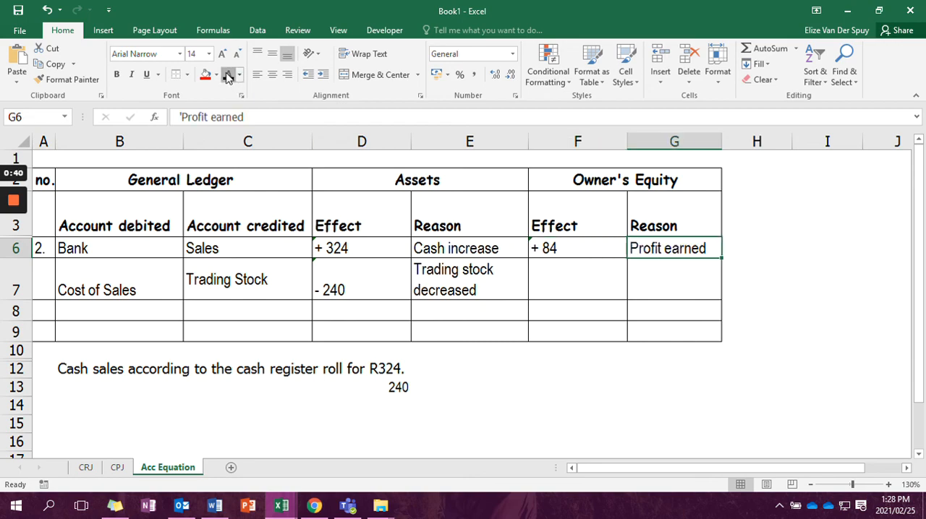
left_click(577, 387)
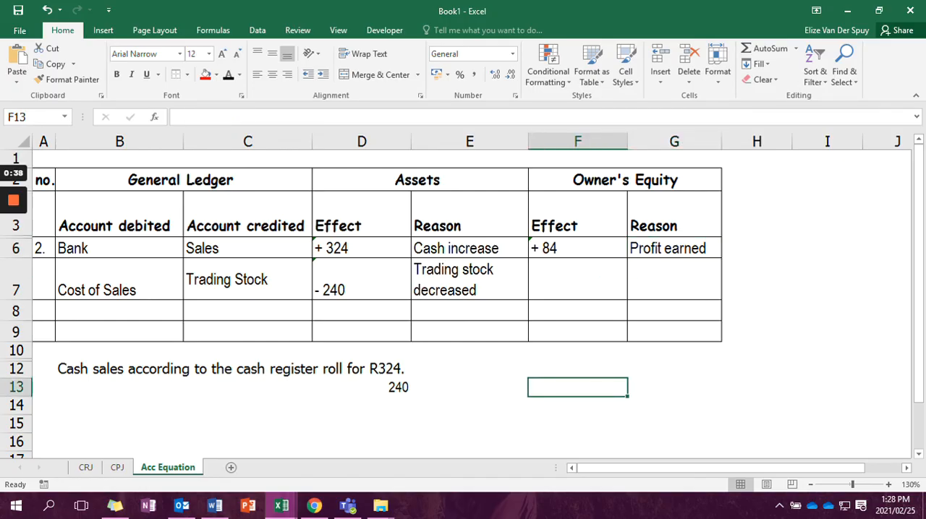